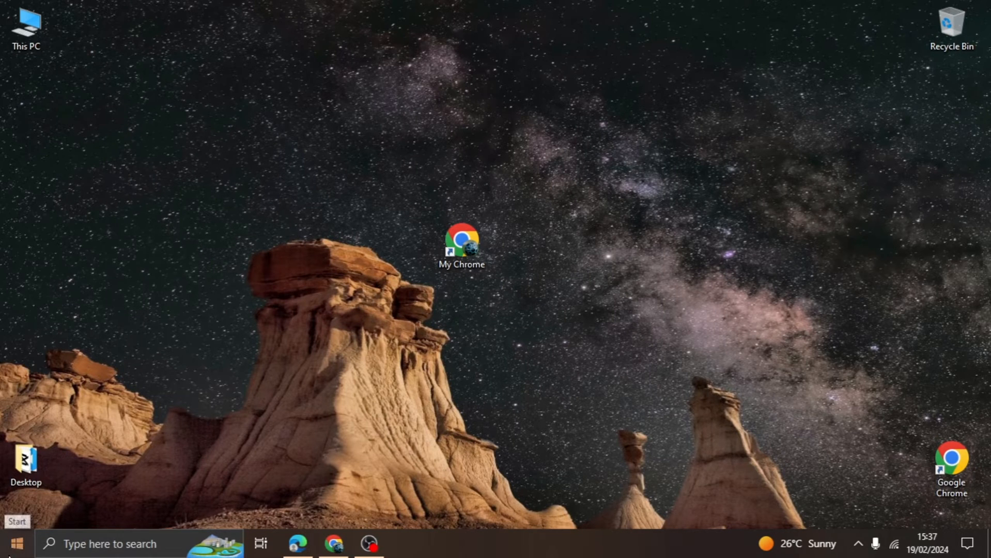
# Open the Start menu and scroll All apps down to the M section to launch Microsoft Store
pyautogui.click(12, 544)
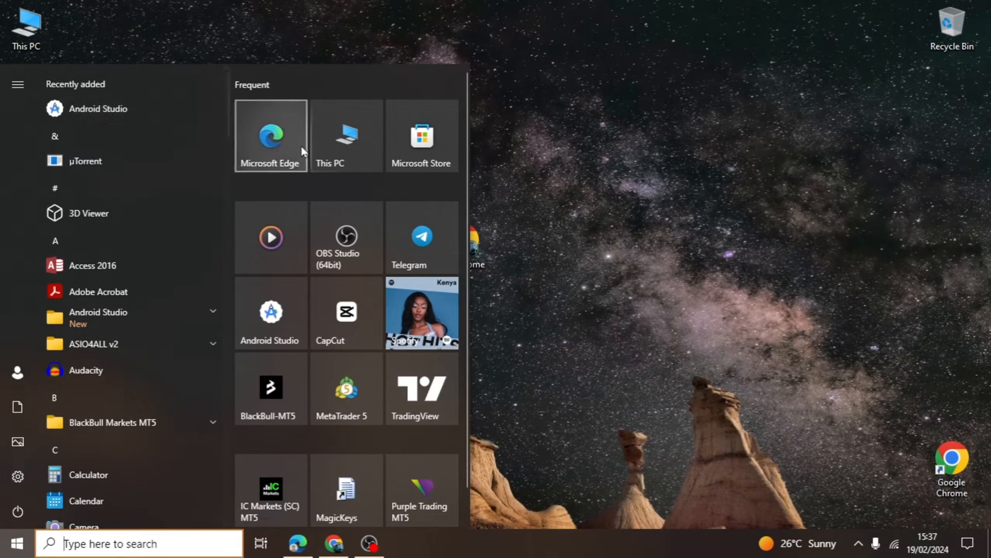
pyautogui.moveTo(226, 121)
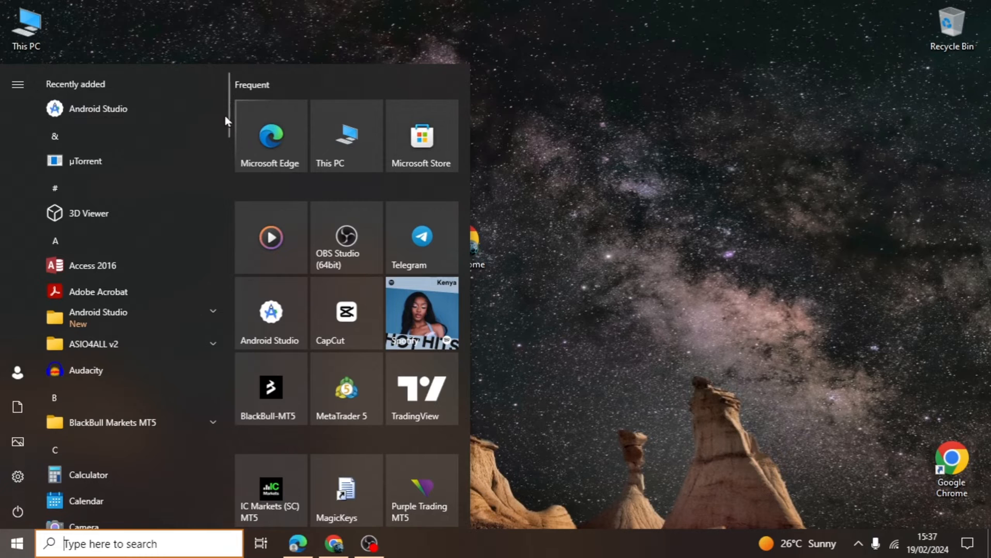
pyautogui.scroll(-3)
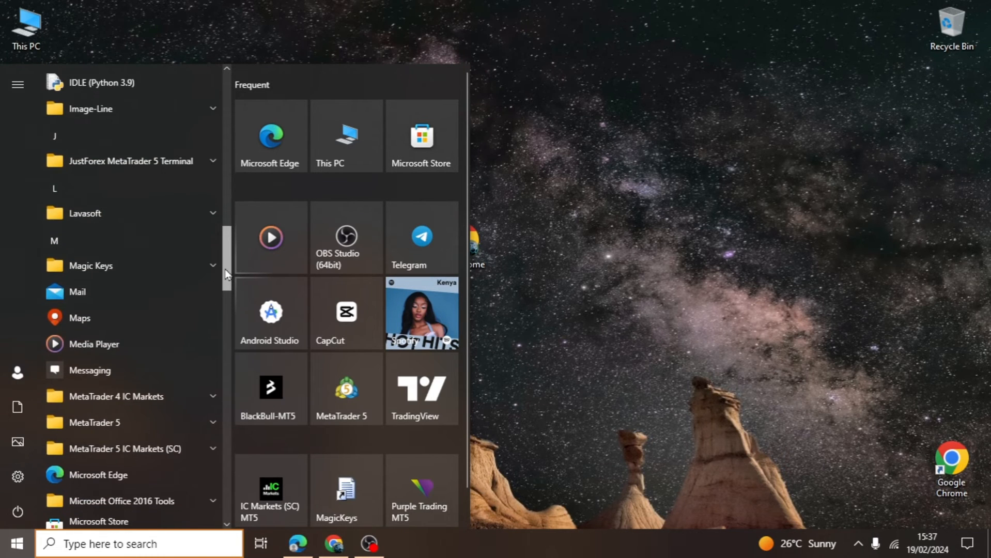
pyautogui.scroll(-3)
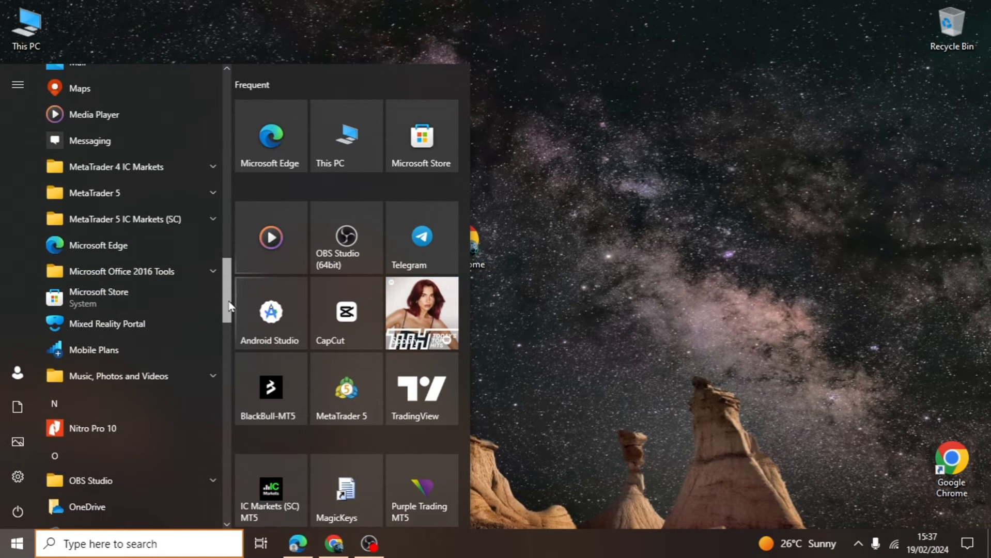
pyautogui.scroll(-3)
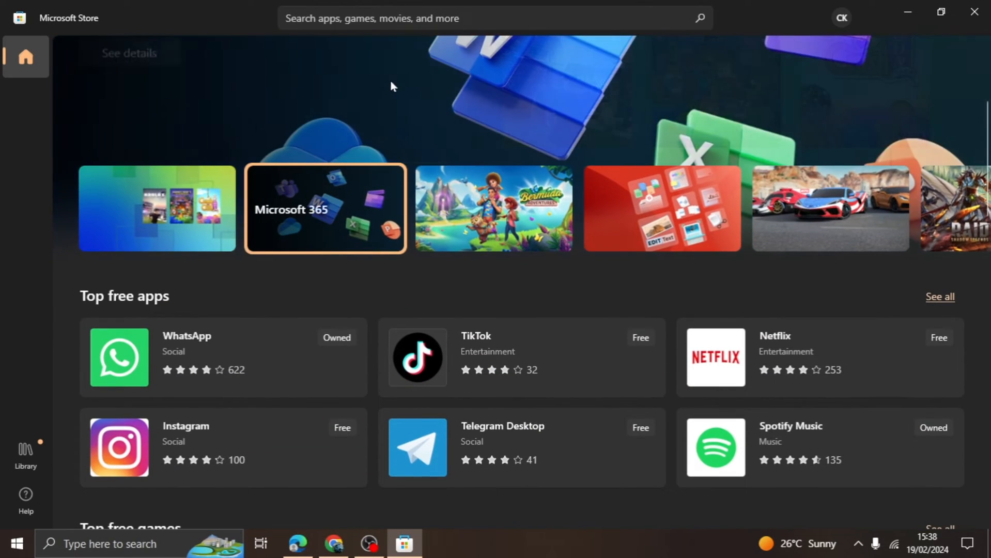
# Search Microsoft Store for 'whats' to bring up the WhatsApp app
pyautogui.scroll(-3)
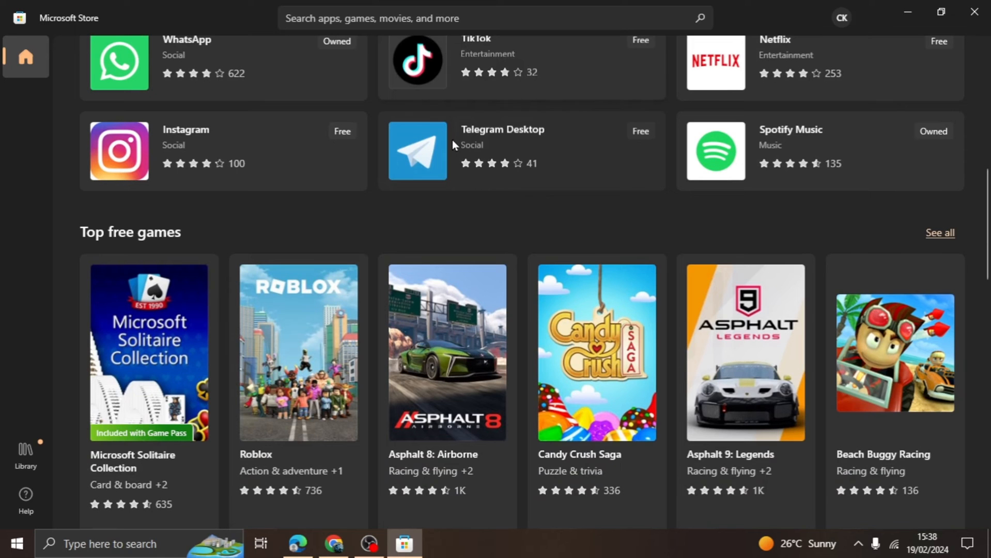
pyautogui.scroll(3)
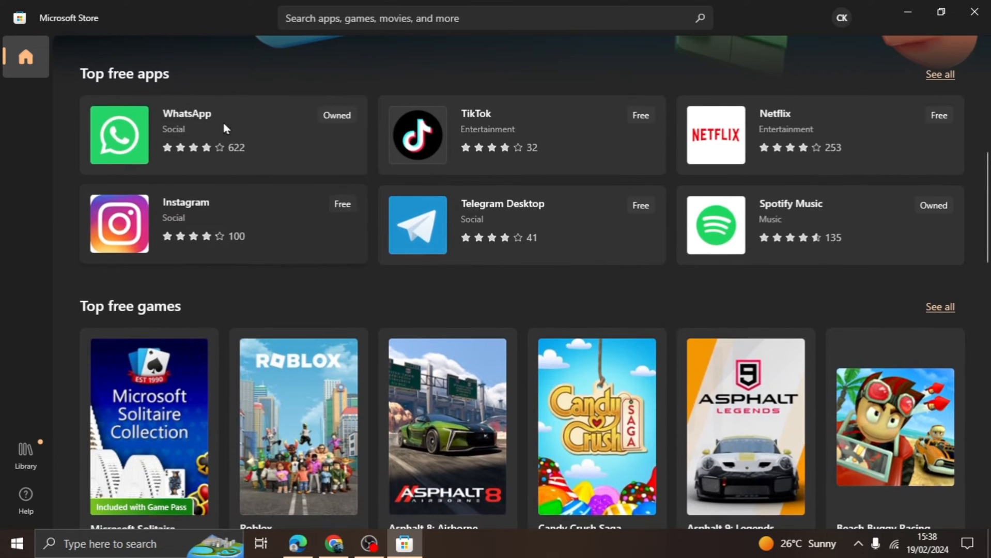
pyautogui.moveTo(427, 24)
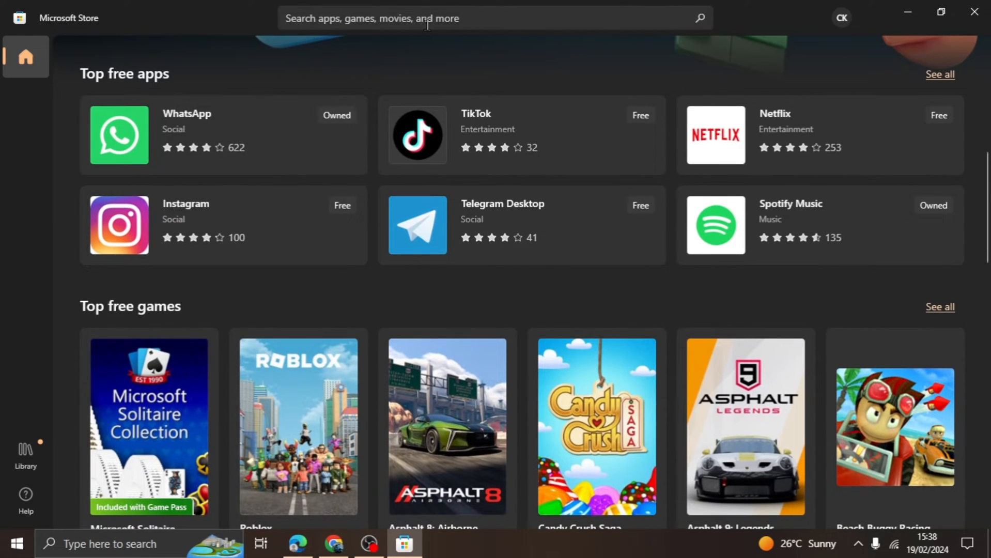
pyautogui.write('w')
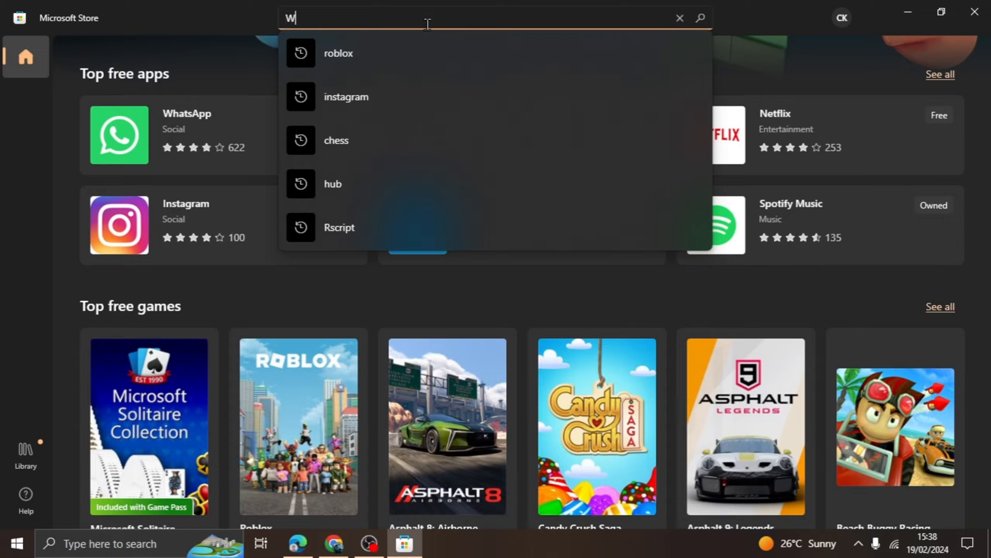
pyautogui.write('ha')
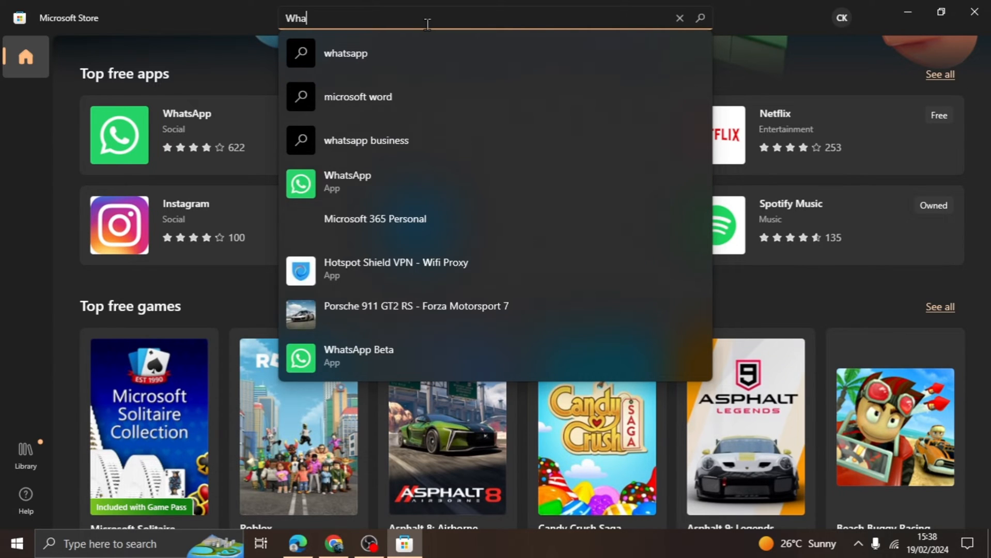
pyautogui.write('tsapp')
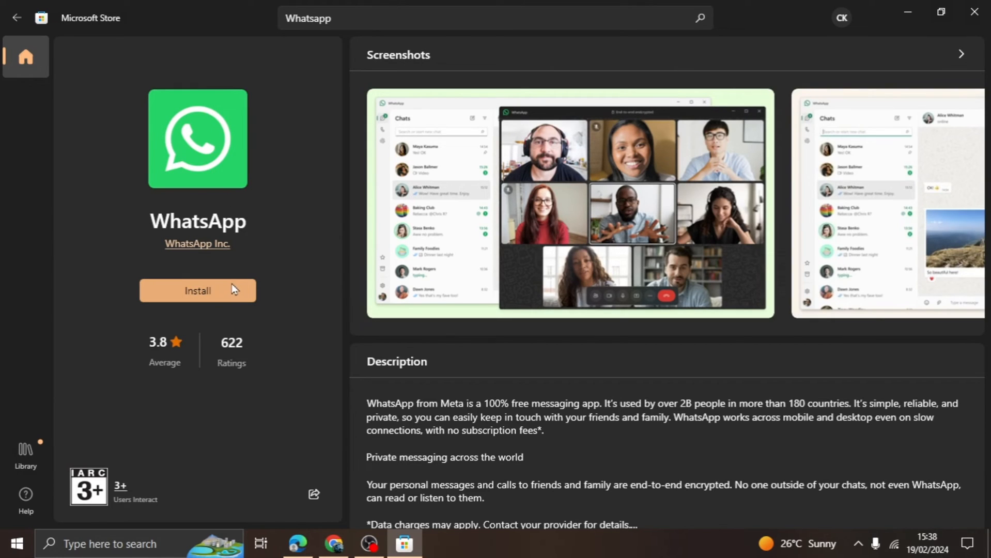
# Start installing WhatsApp from its Microsoft Store product page
pyautogui.click(198, 290)
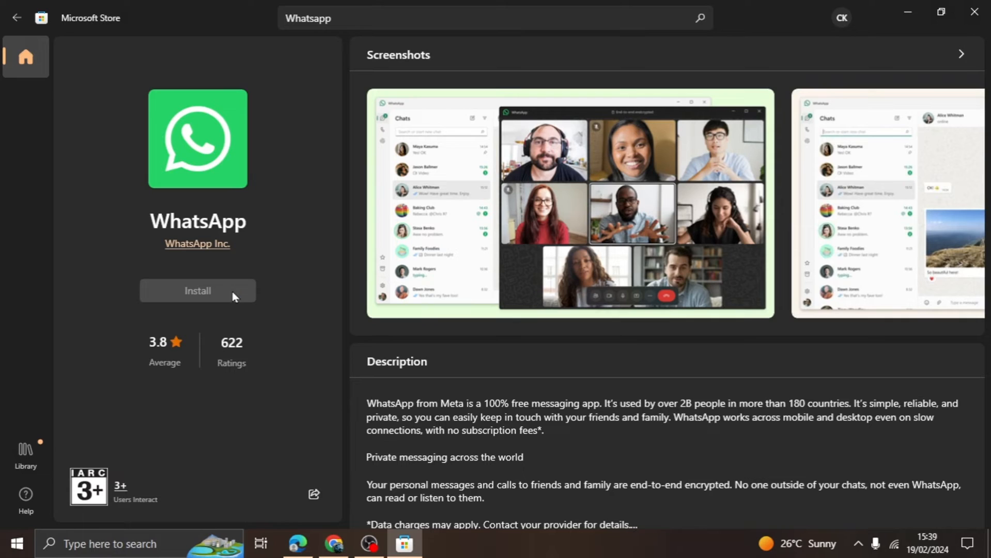
pyautogui.click(198, 291)
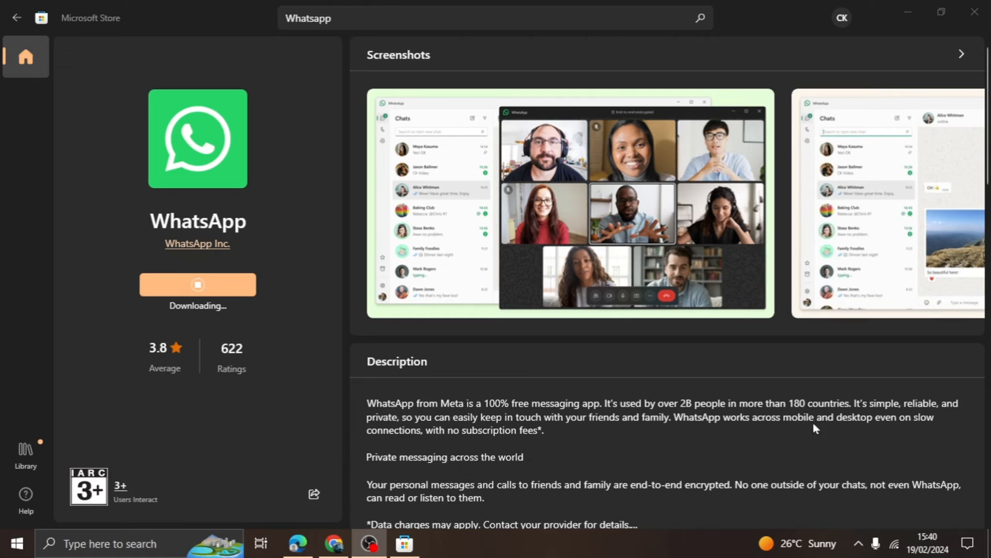
pyautogui.moveTo(764, 412)
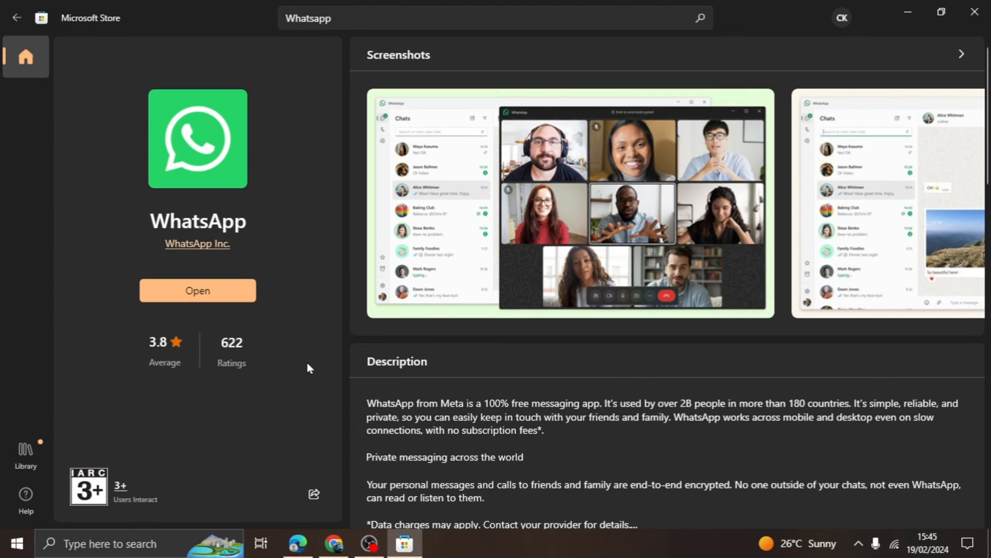
pyautogui.moveTo(232, 346)
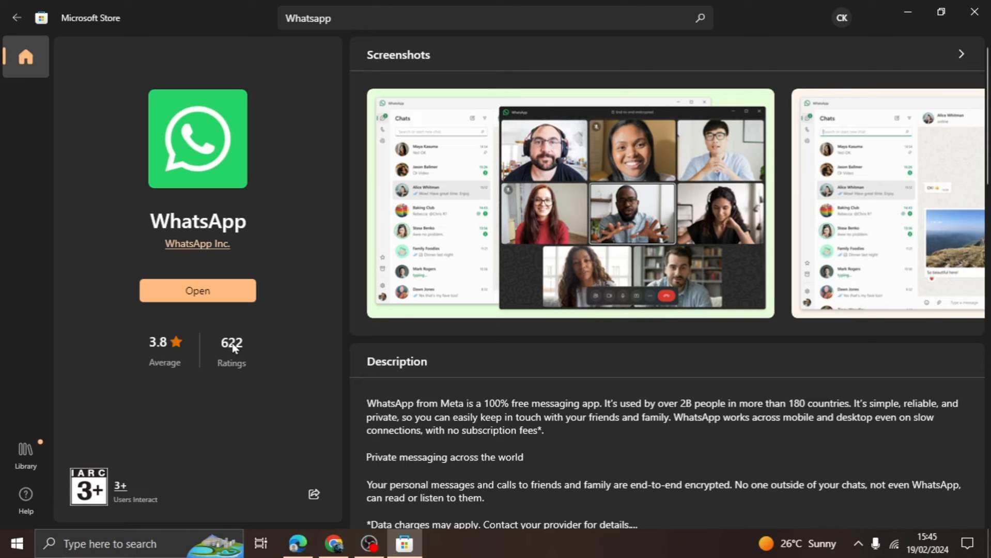
pyautogui.moveTo(230, 318)
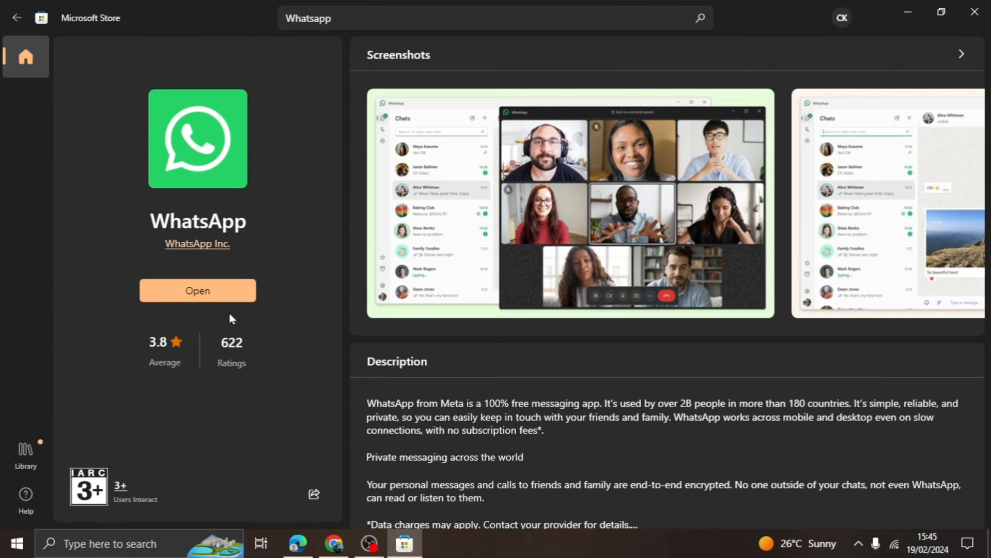
pyautogui.moveTo(909, 77)
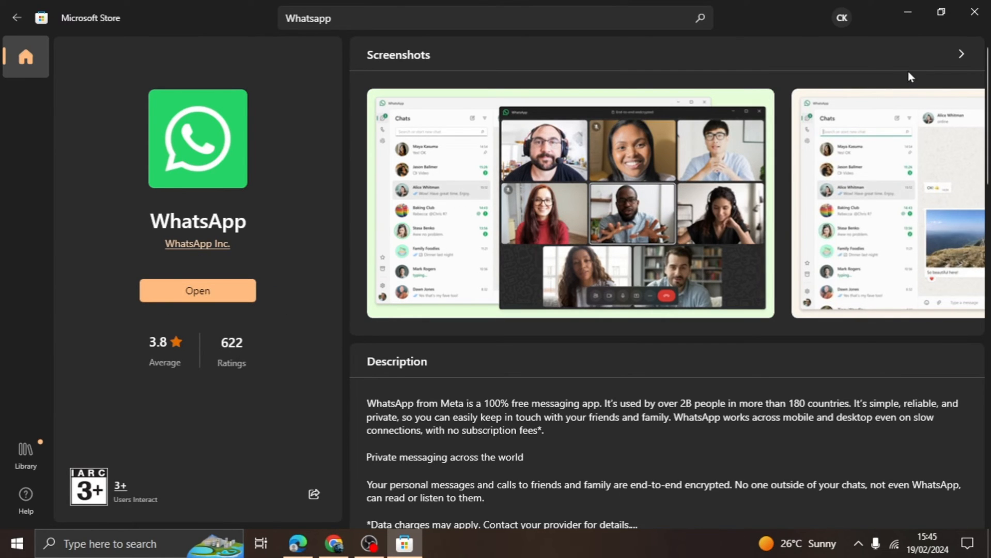
# Close Microsoft Store and launch WhatsApp from the W section of the Start menu
pyautogui.click(972, 12)
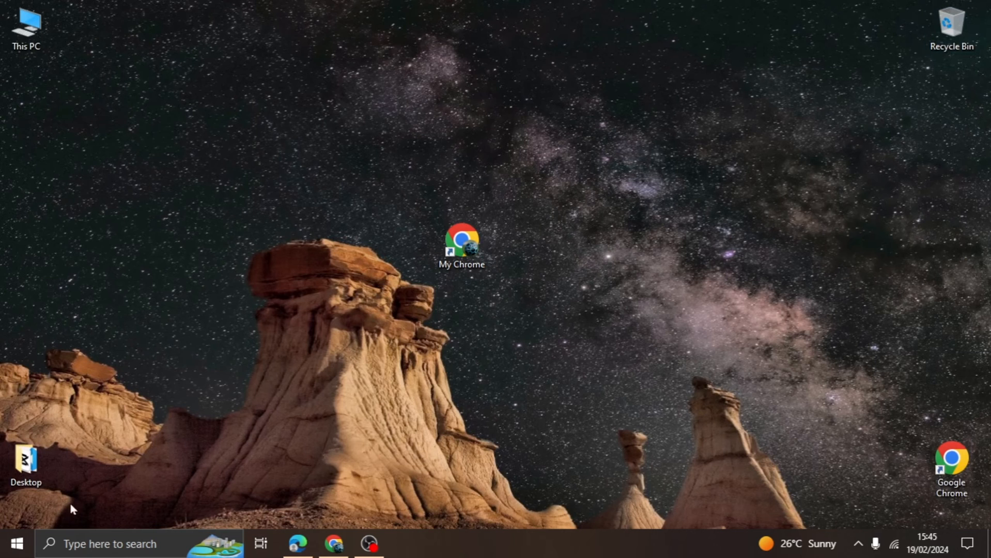
pyautogui.click(15, 544)
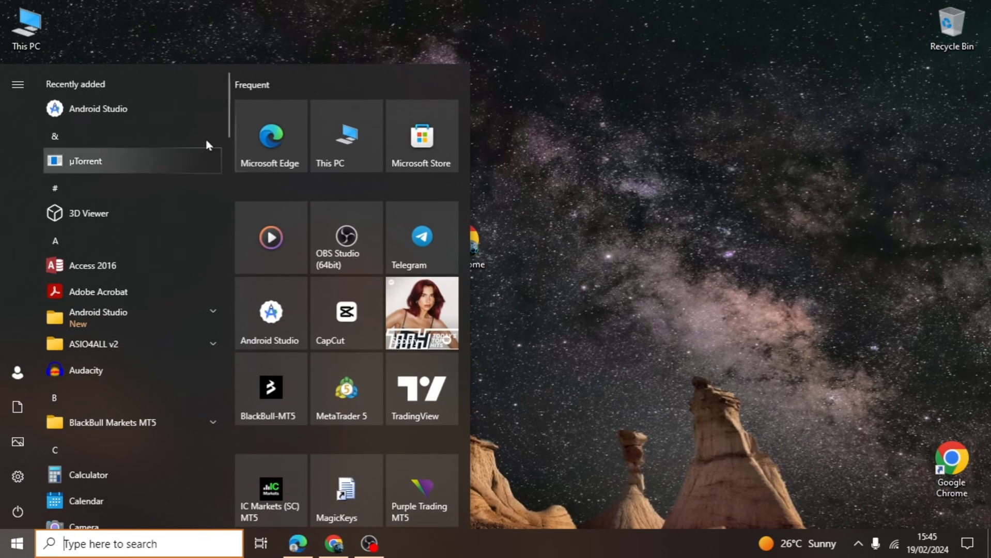
pyautogui.scroll(-3)
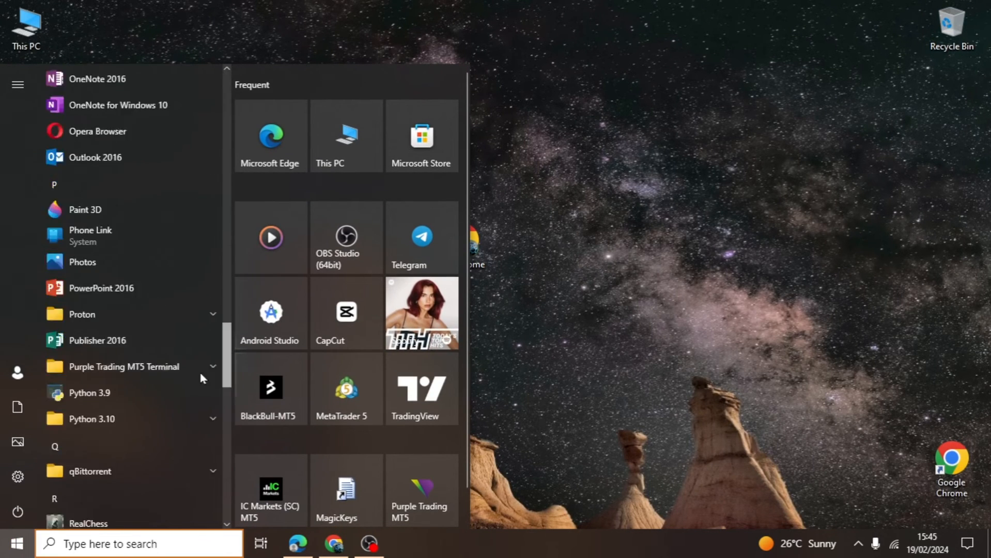
pyautogui.scroll(-3)
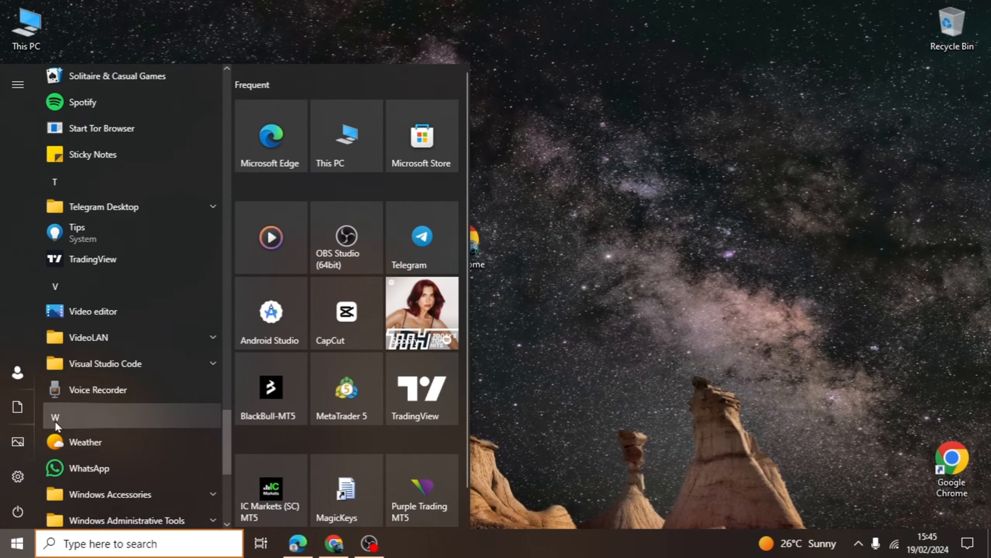
pyautogui.scroll(-3)
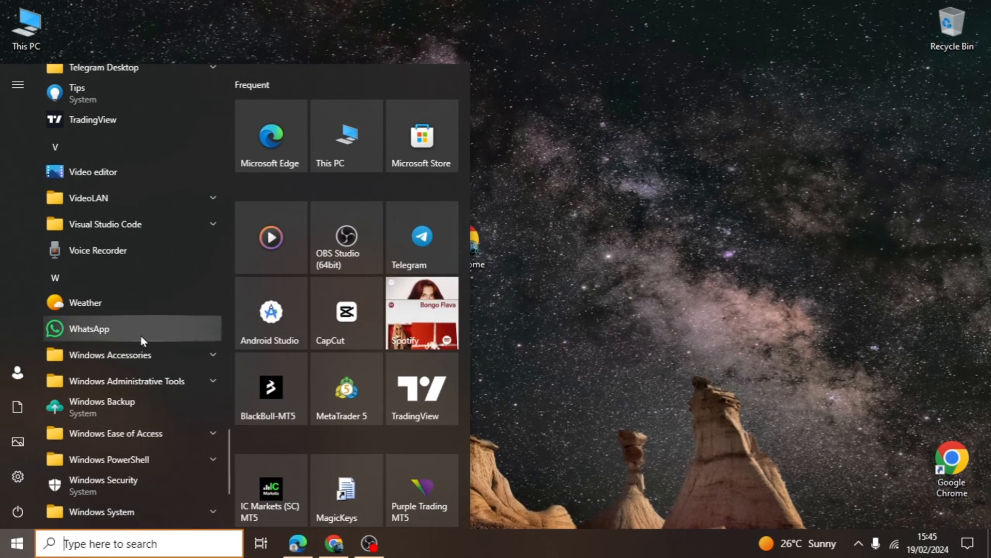
pyautogui.click(89, 328)
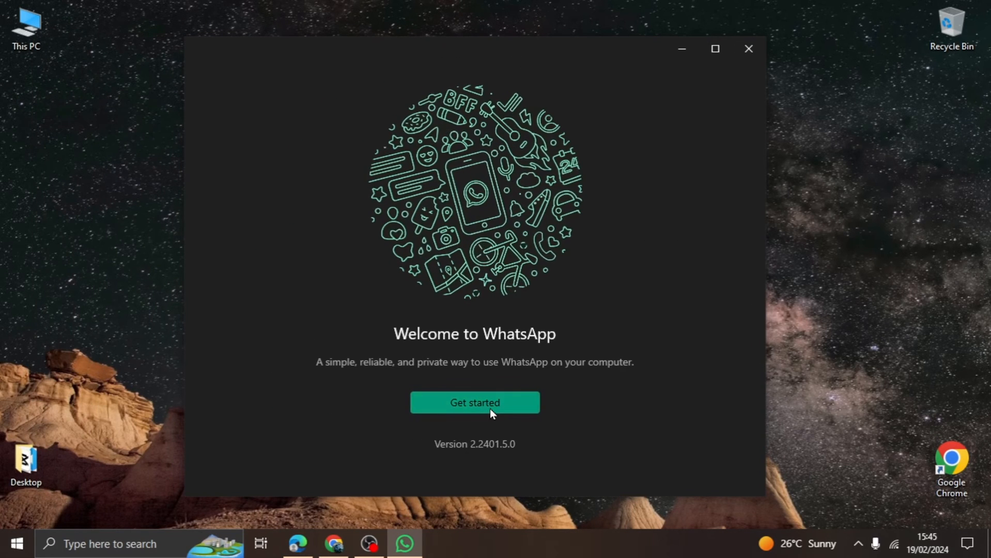
# Choose Get started on the Welcome to WhatsApp screen
pyautogui.click(474, 403)
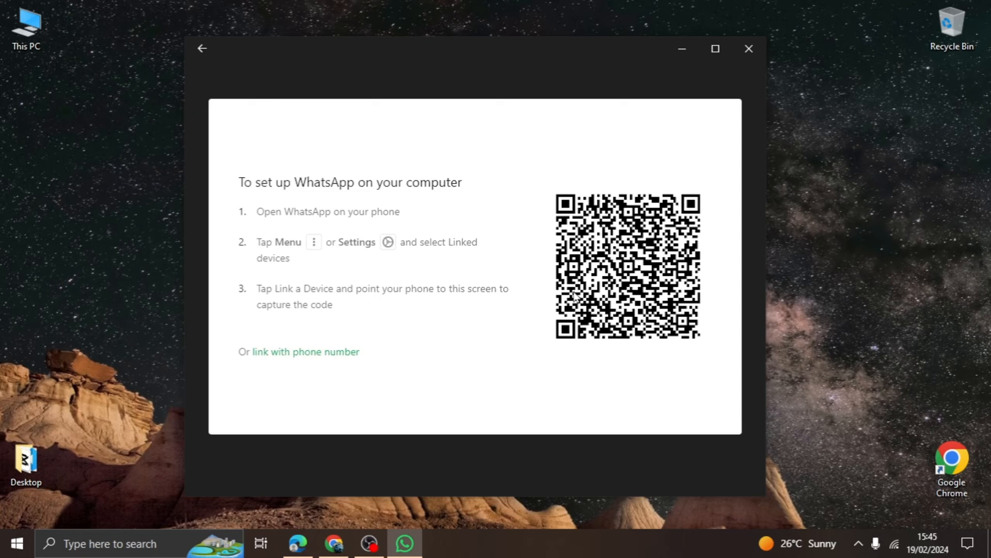
pyautogui.moveTo(319, 360)
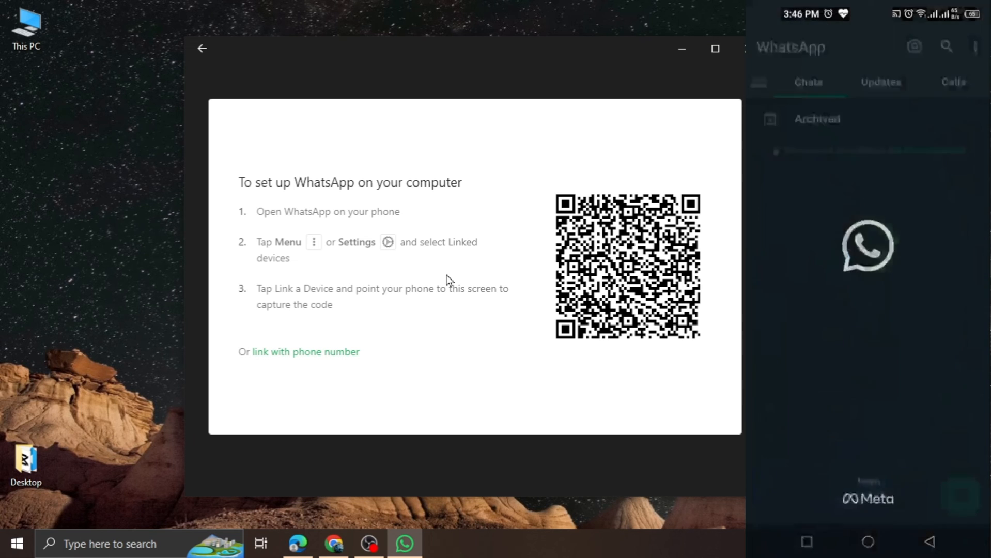
# On the phone, go to Linked devices > Link a device and scan the PC's QR code
pyautogui.click(975, 46)
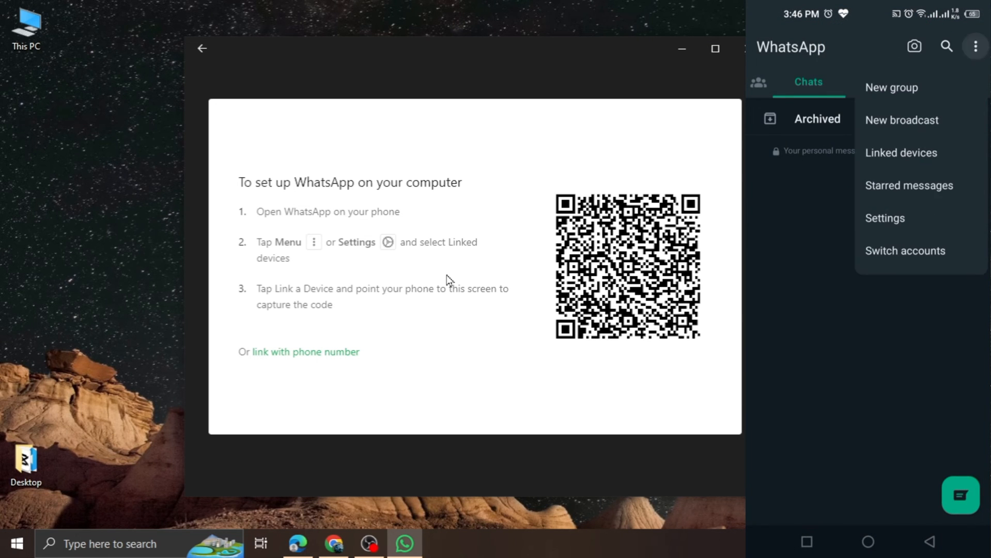
pyautogui.click(901, 152)
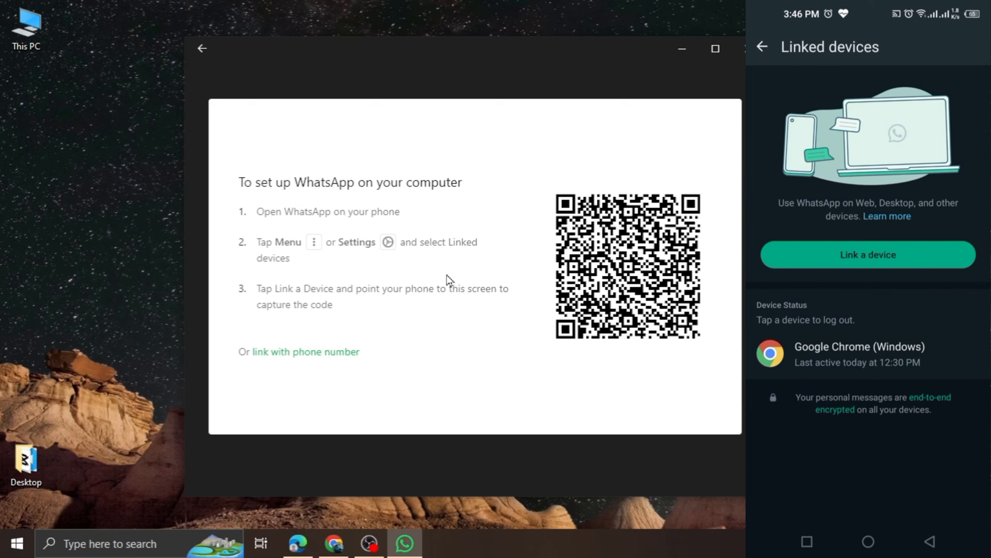
pyautogui.click(867, 255)
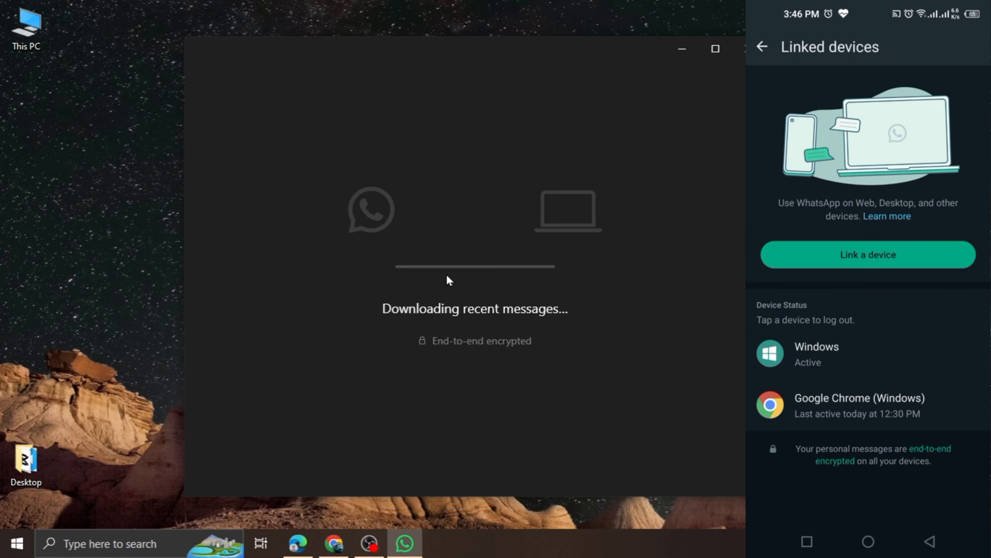
pyautogui.click(762, 46)
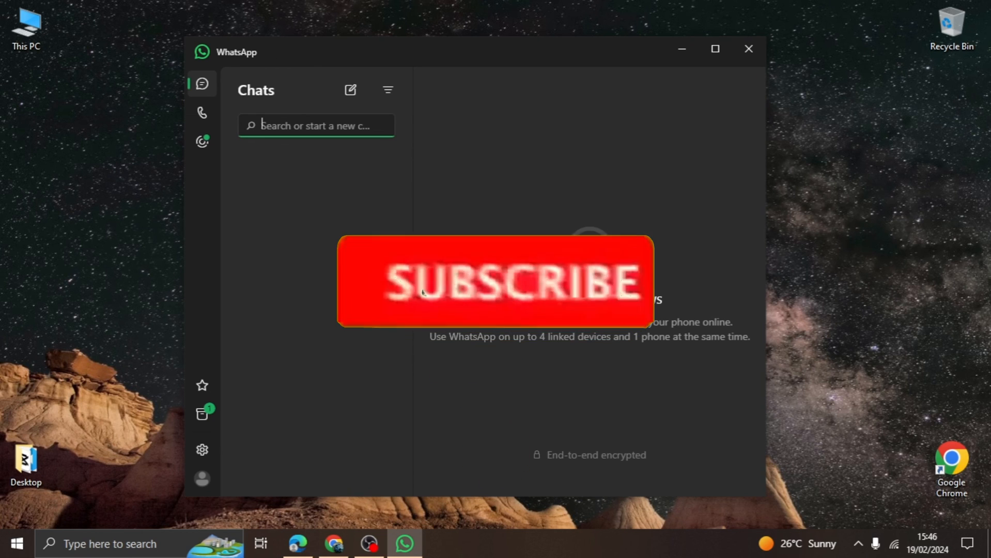
# Close the WhatsApp desktop window after the Chats screen loads
pyautogui.click(749, 49)
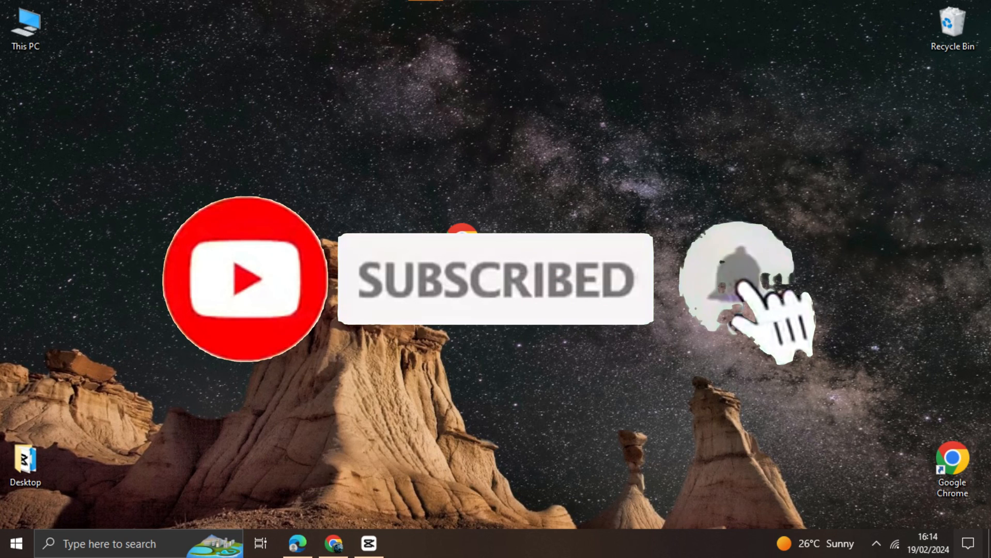